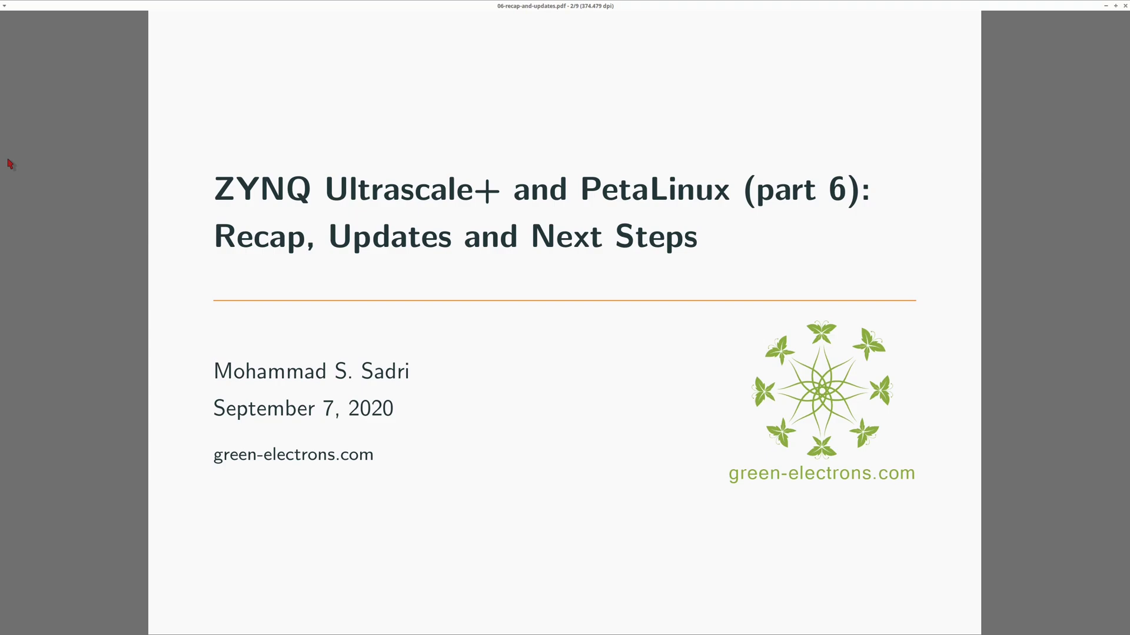
{"action": "mouse_move", "coordinate": [10, 193]}
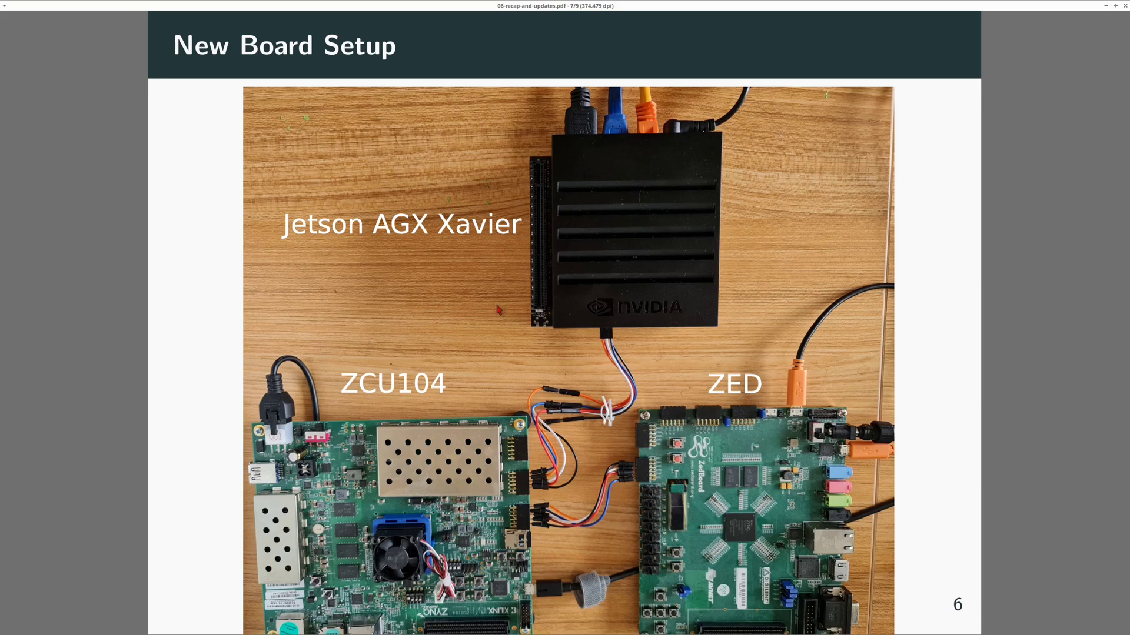
{"action": "mouse_move", "coordinate": [609, 277]}
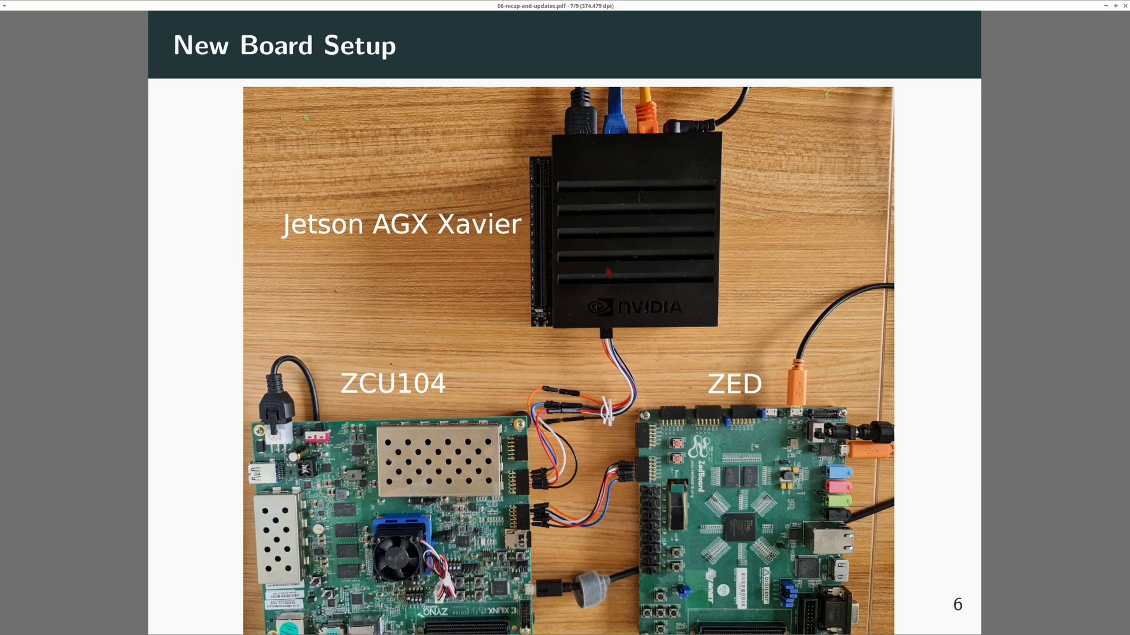
{"action": "mouse_move", "coordinate": [393, 244]}
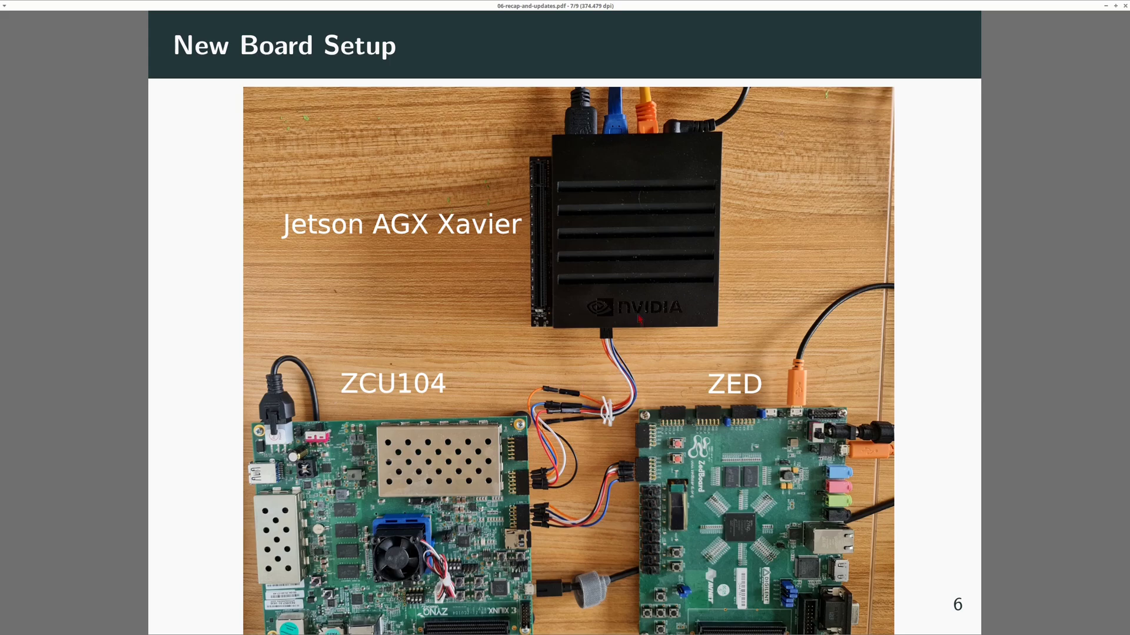
{"action": "mouse_move", "coordinate": [431, 406]}
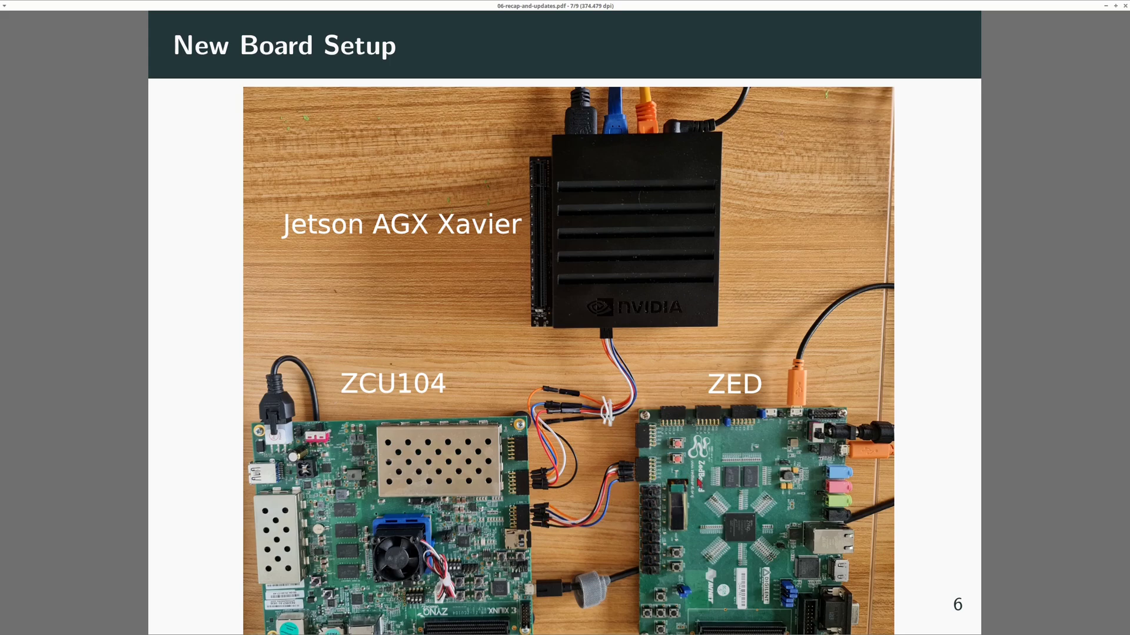
{"action": "mouse_move", "coordinate": [473, 466]}
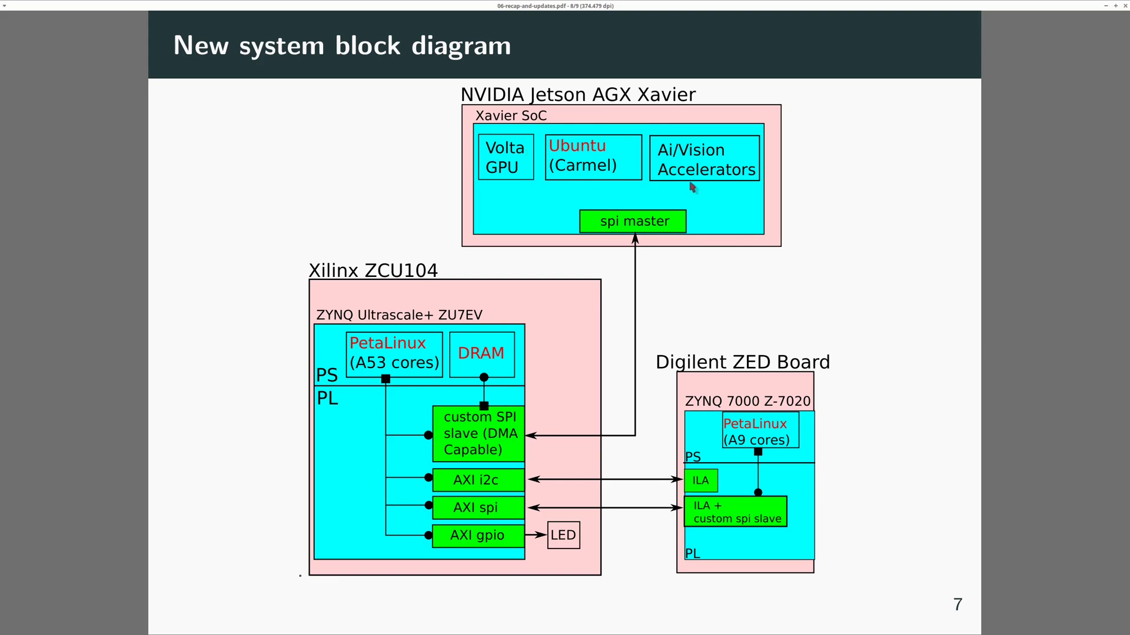
{"action": "mouse_move", "coordinate": [731, 187]}
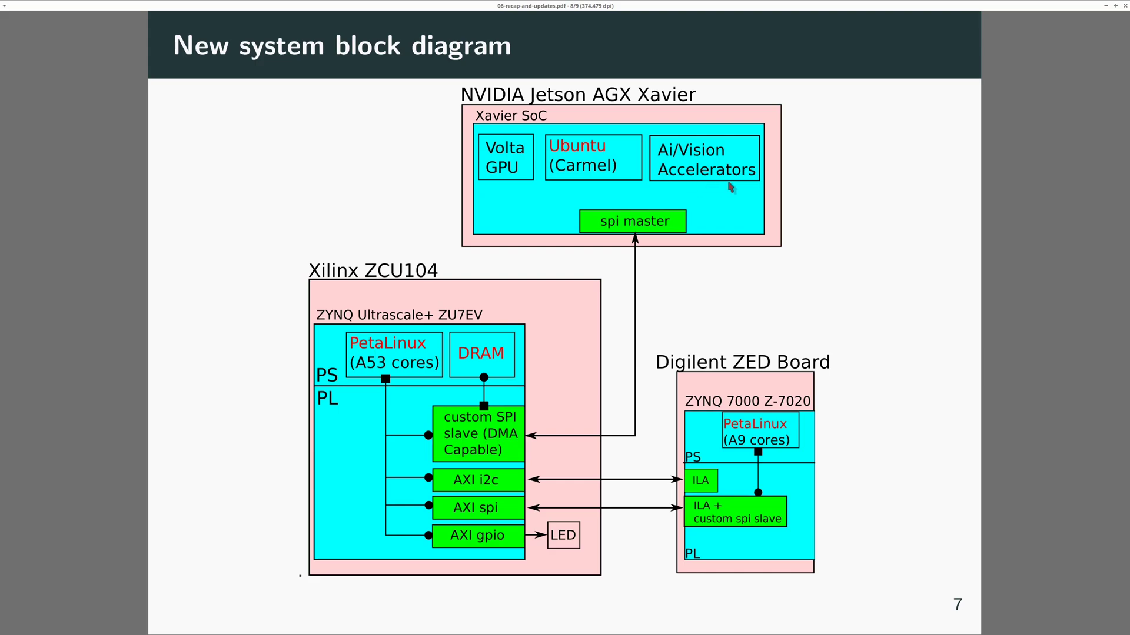
{"action": "mouse_move", "coordinate": [647, 233]}
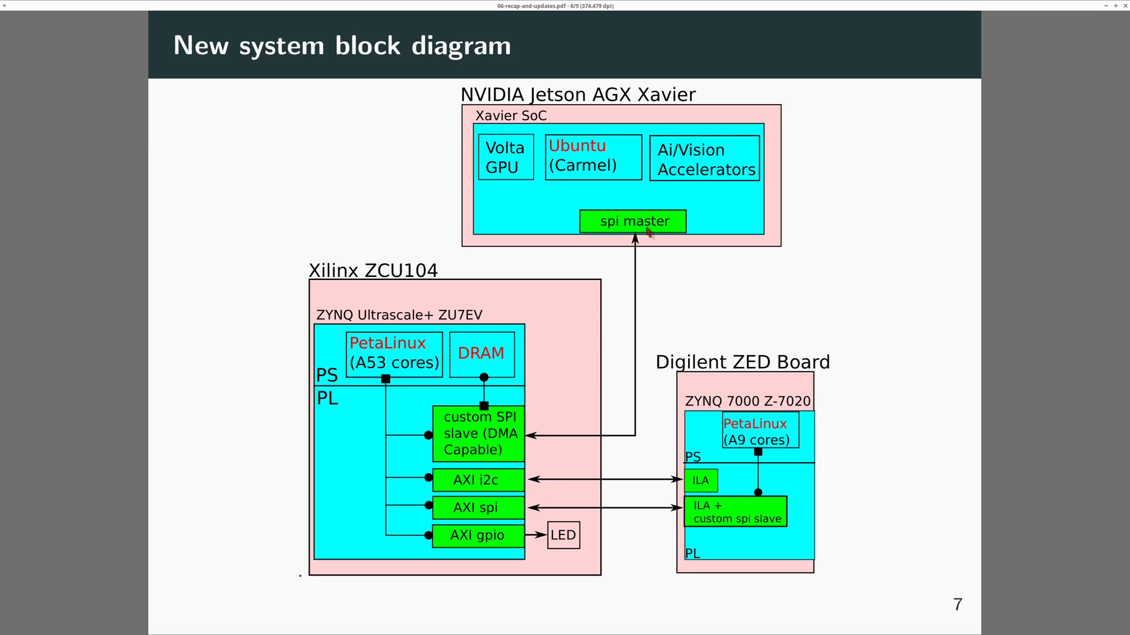
{"action": "mouse_move", "coordinate": [471, 447]}
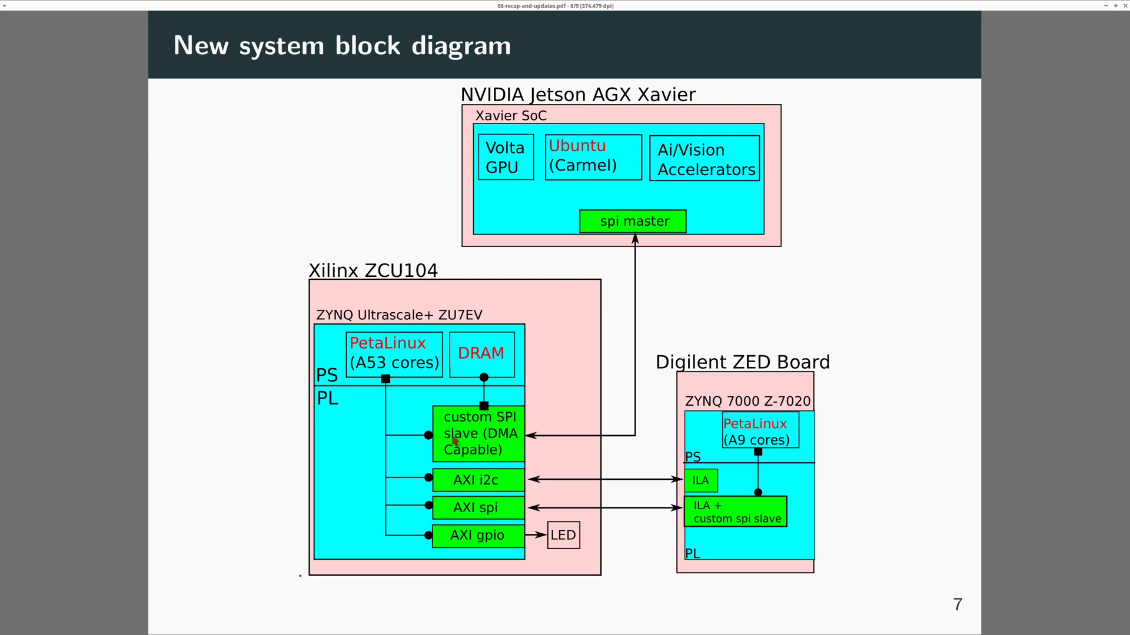
{"action": "mouse_move", "coordinate": [492, 518]}
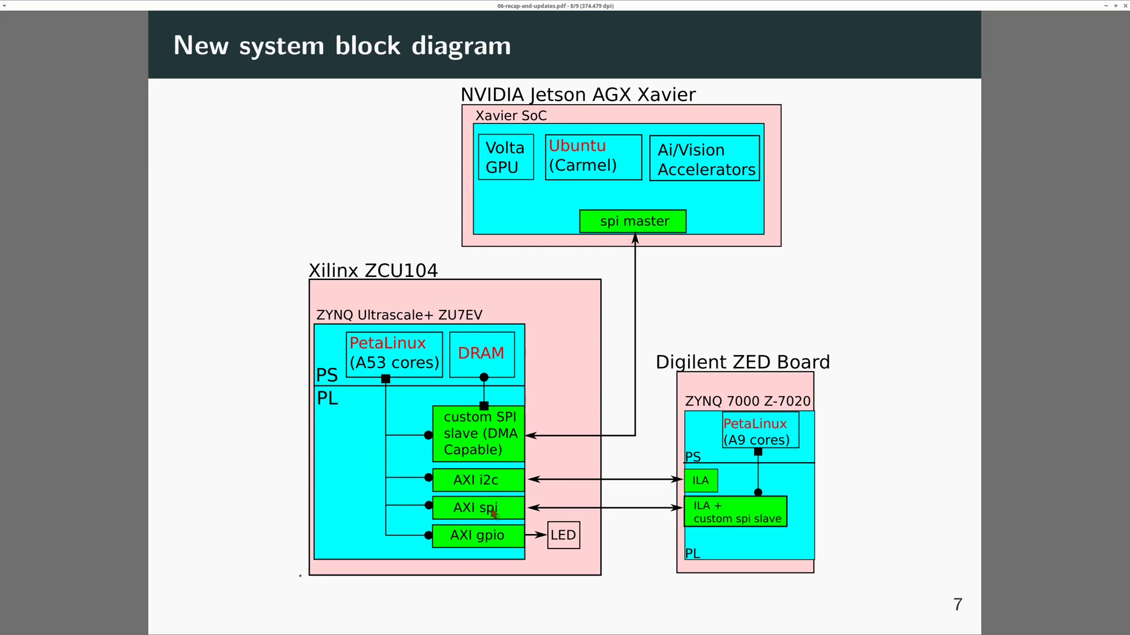
{"action": "mouse_move", "coordinate": [435, 518]}
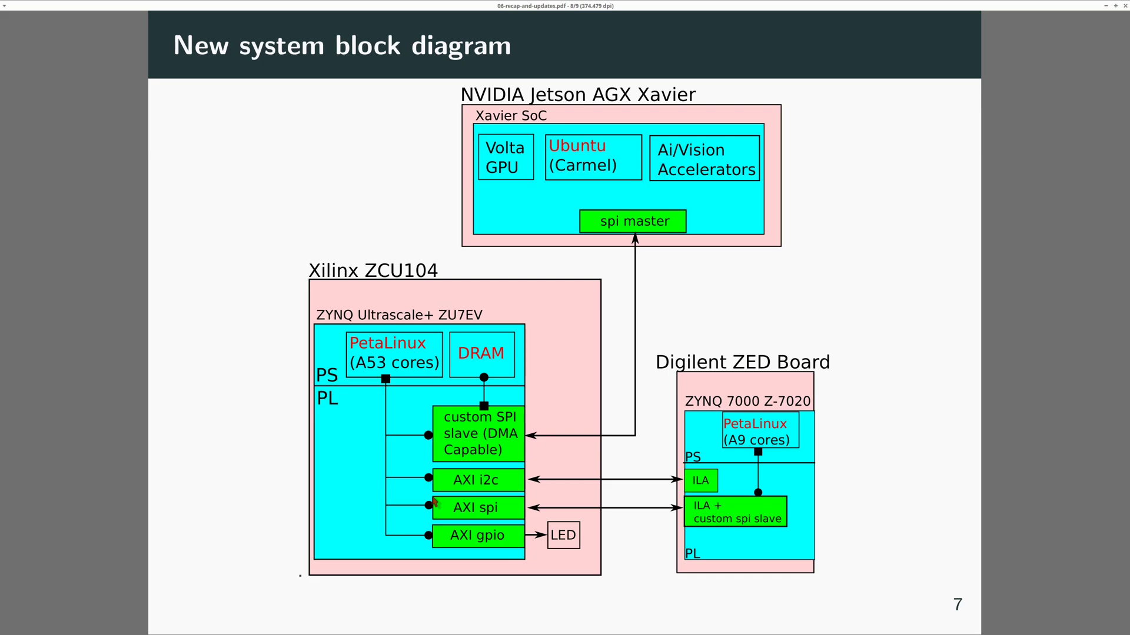
{"action": "mouse_move", "coordinate": [705, 525]}
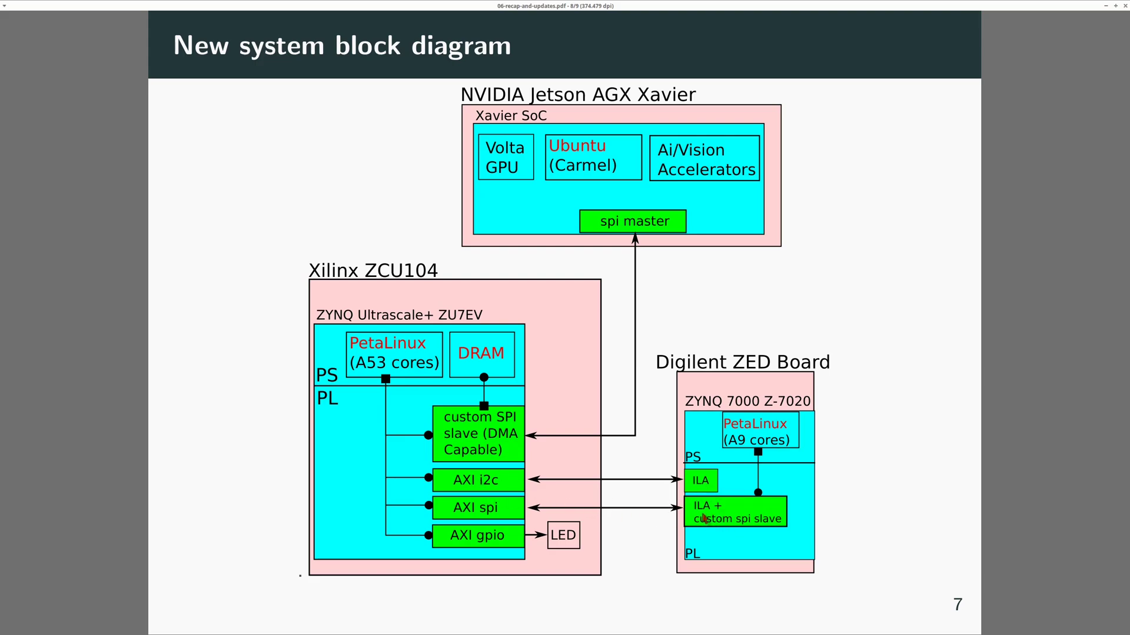
{"action": "mouse_move", "coordinate": [765, 529]}
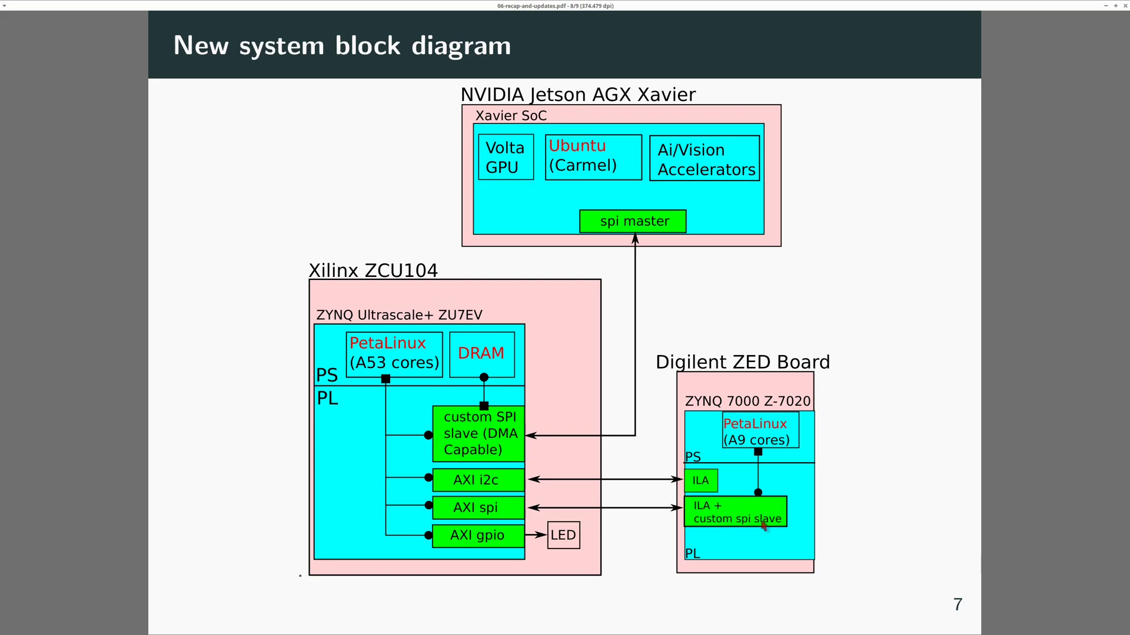
{"action": "mouse_move", "coordinate": [571, 522]}
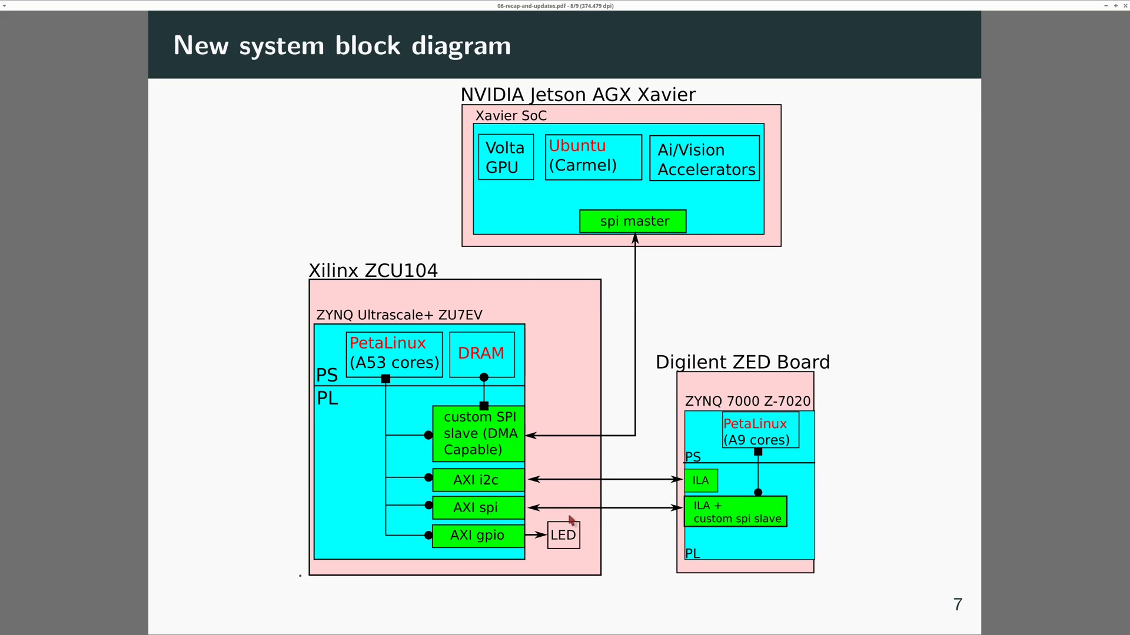
{"action": "mouse_move", "coordinate": [473, 435]}
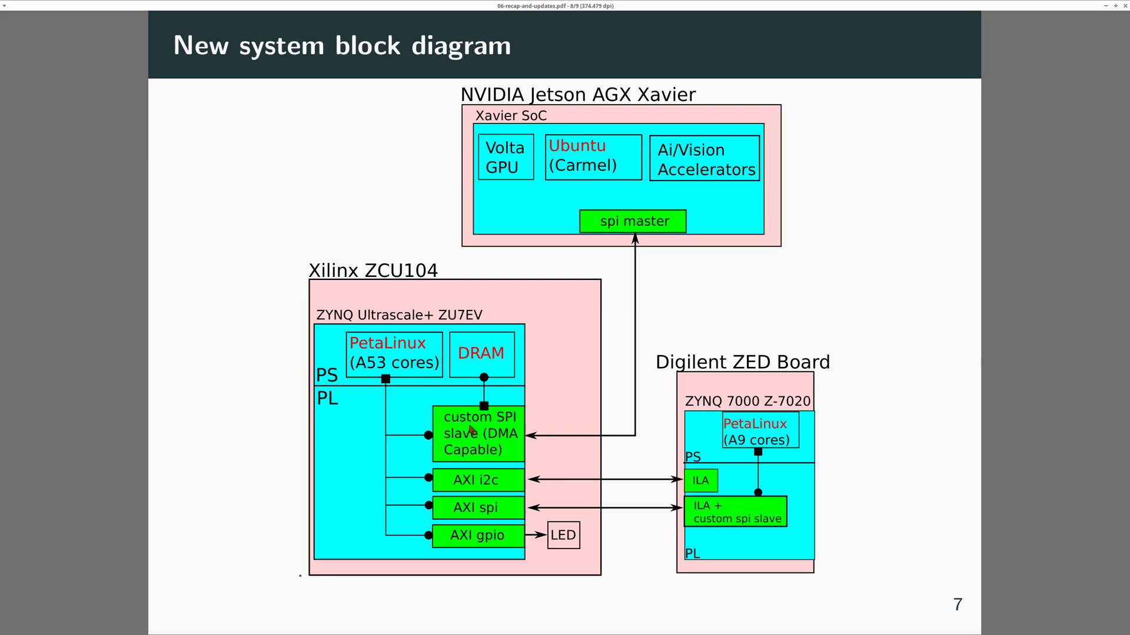
{"action": "mouse_move", "coordinate": [422, 346]}
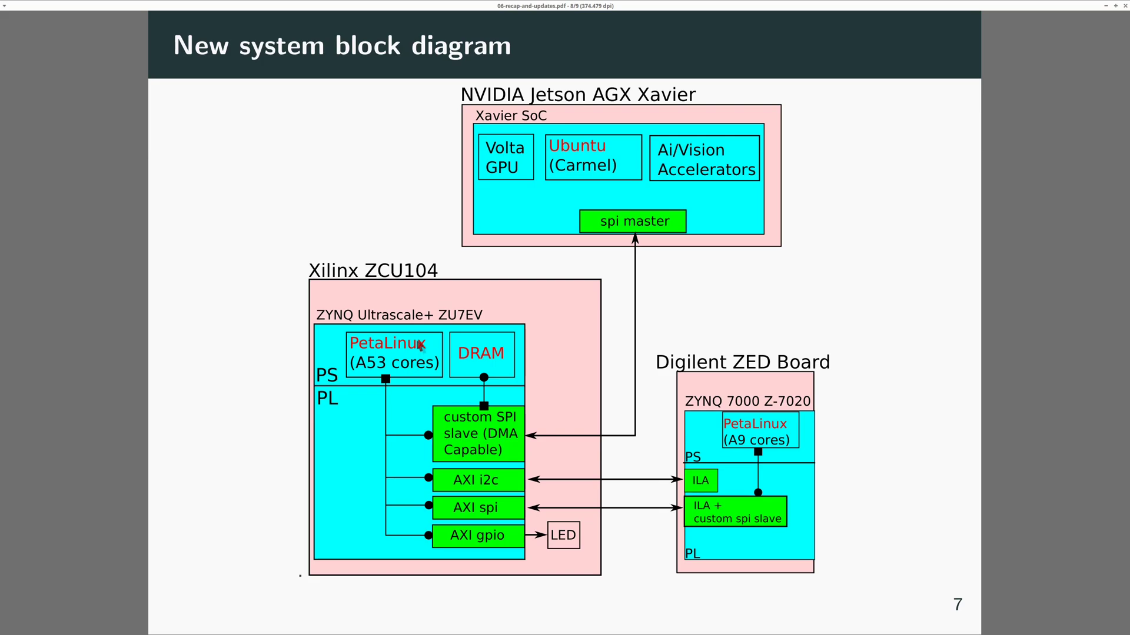
{"action": "mouse_move", "coordinate": [425, 383]}
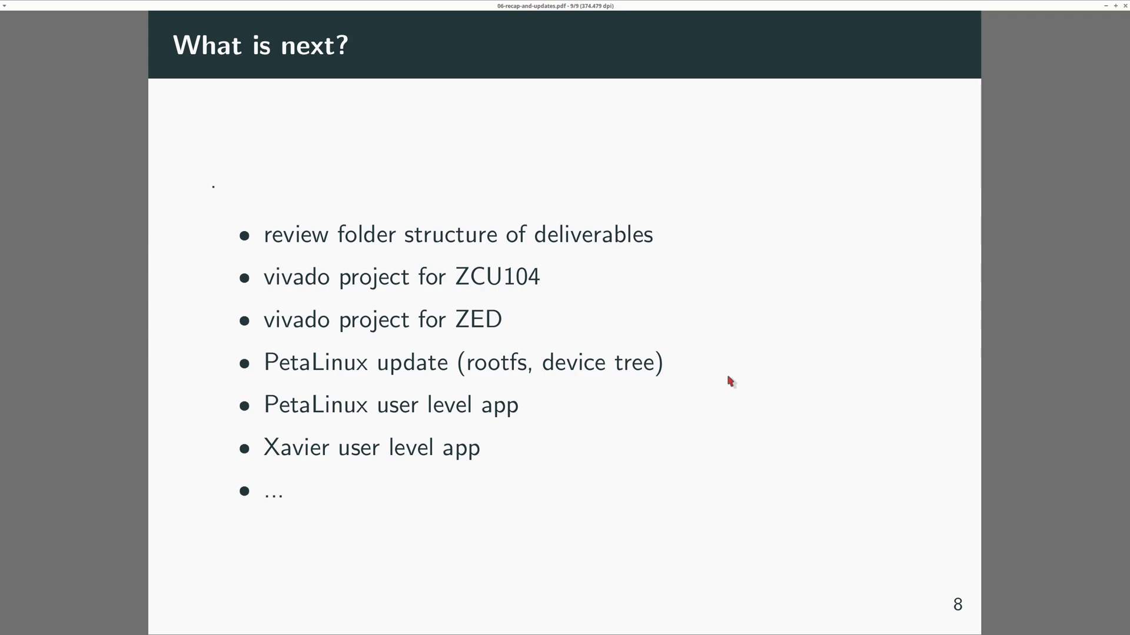
{"action": "mouse_move", "coordinate": [565, 480]}
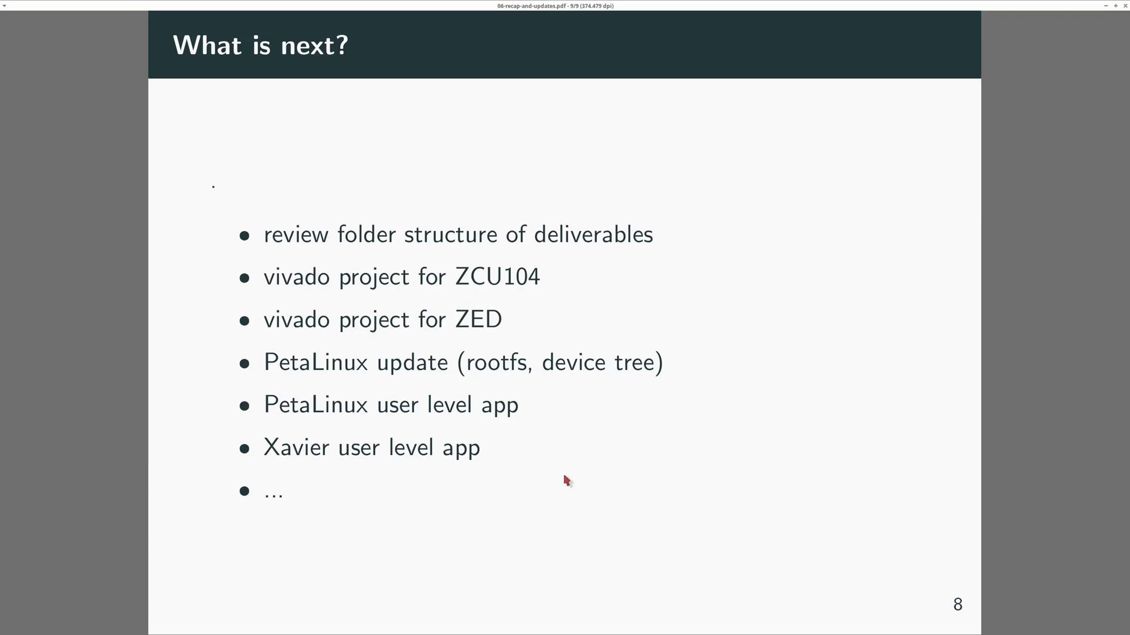